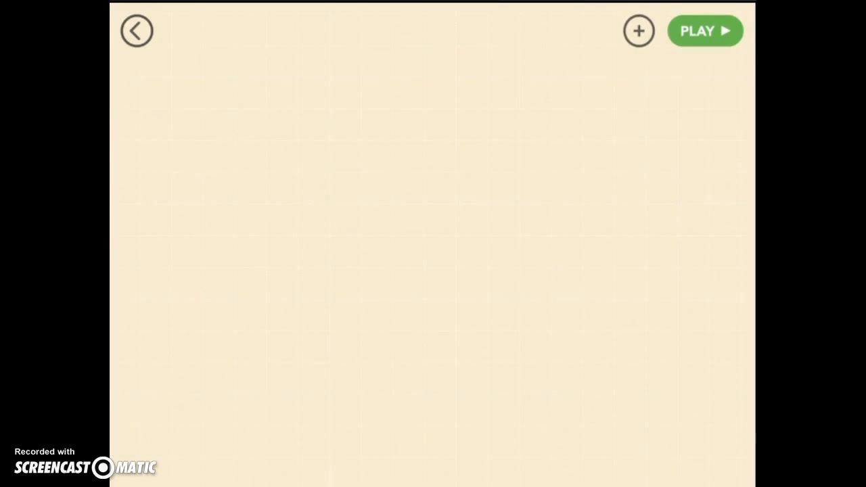
- Add a Text object to a new project and dismiss the empty Set Text box
click(638, 29)
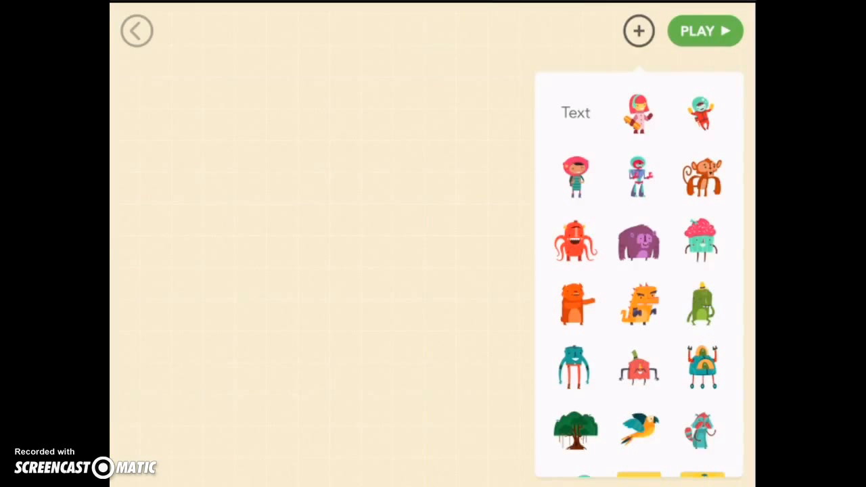
click(576, 113)
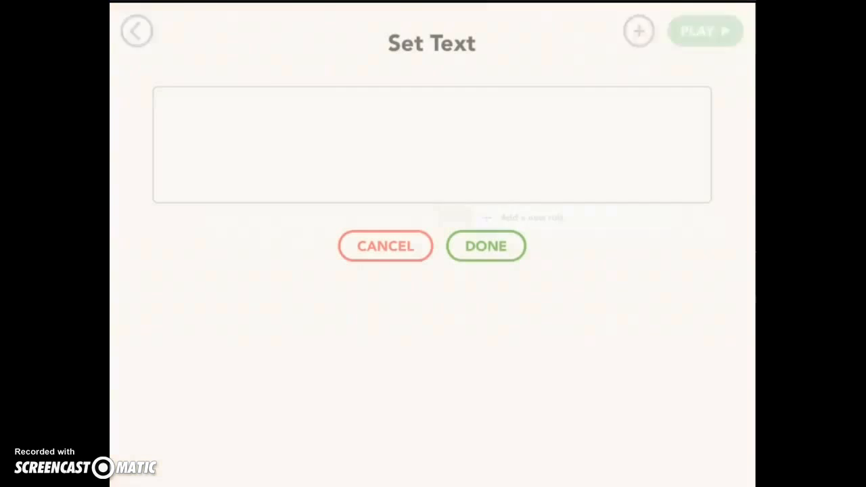
click(432, 149)
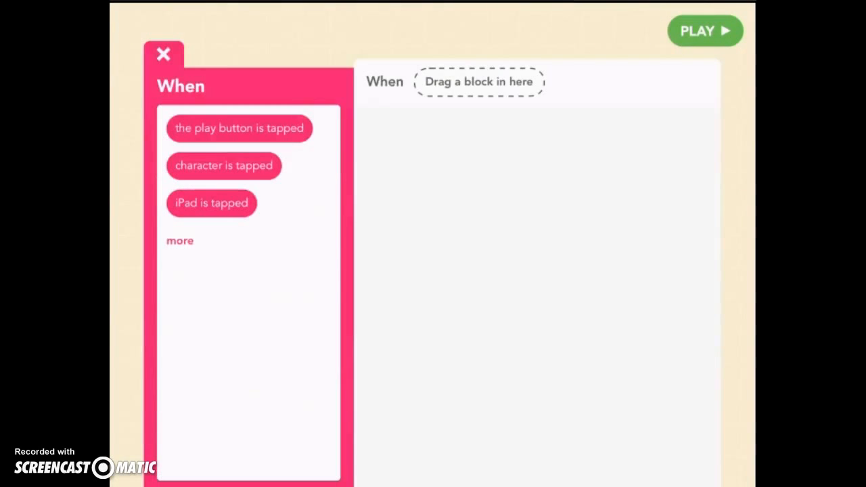
- Trigger the rule on 'the play button is tapped' and make the trail red
click(239, 128)
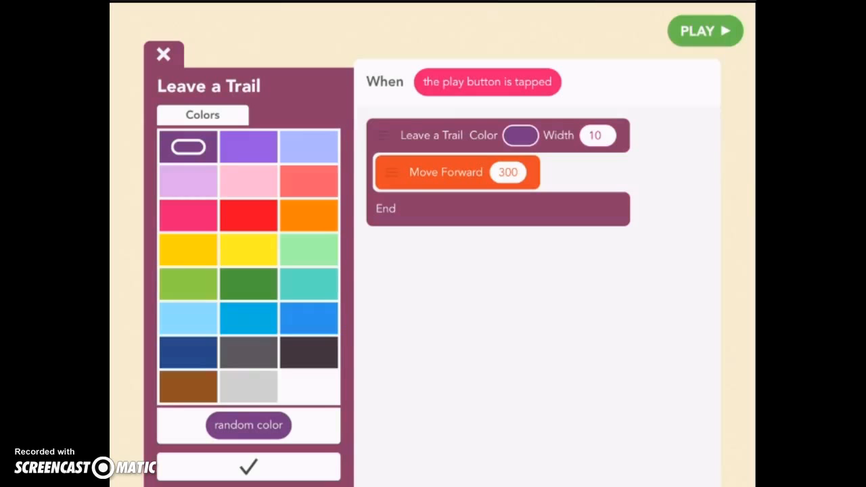
click(248, 215)
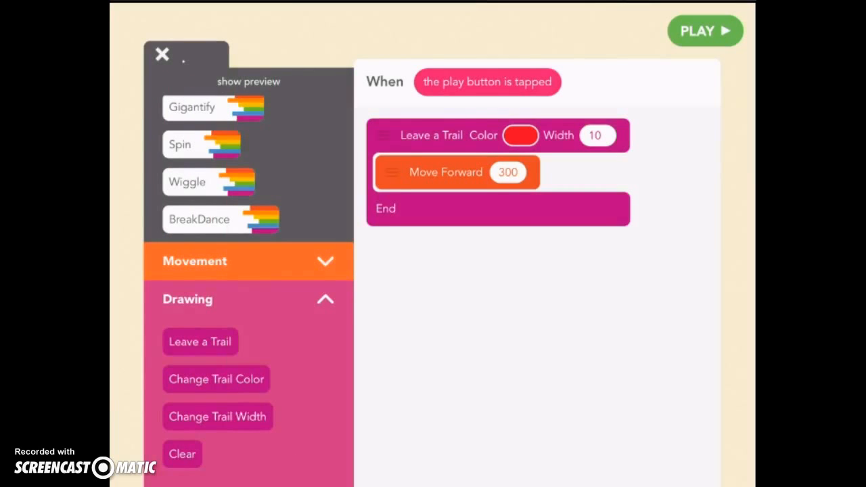
- Test-run the project, raise the trail width from 10 to 20, and run it again
click(704, 31)
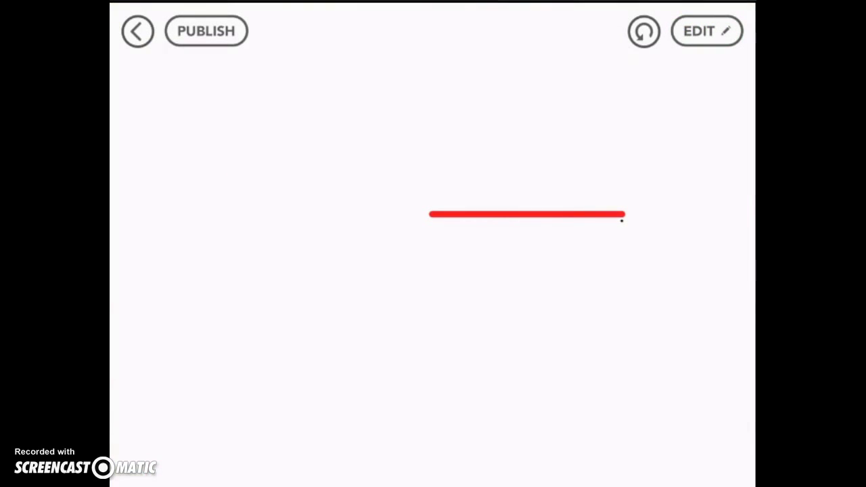
click(705, 34)
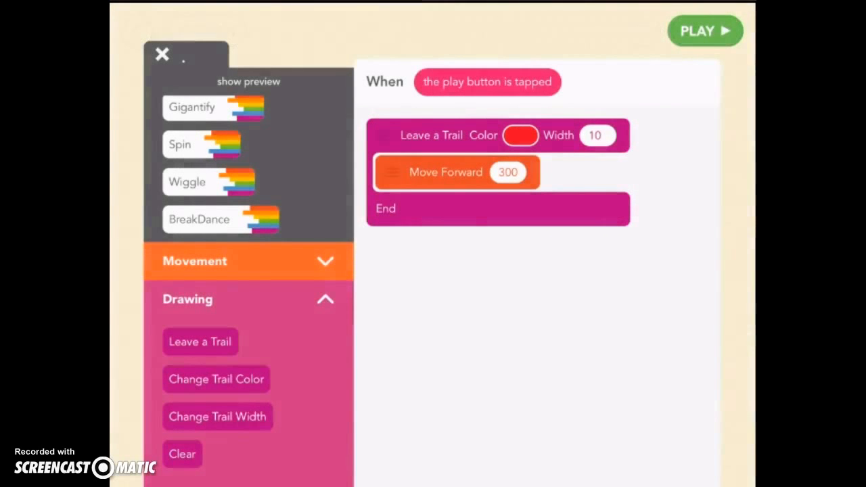
click(598, 136)
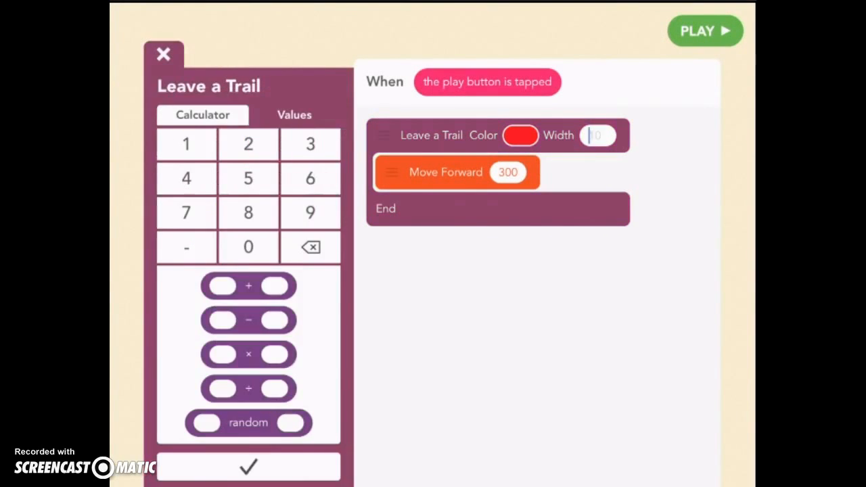
text(20)
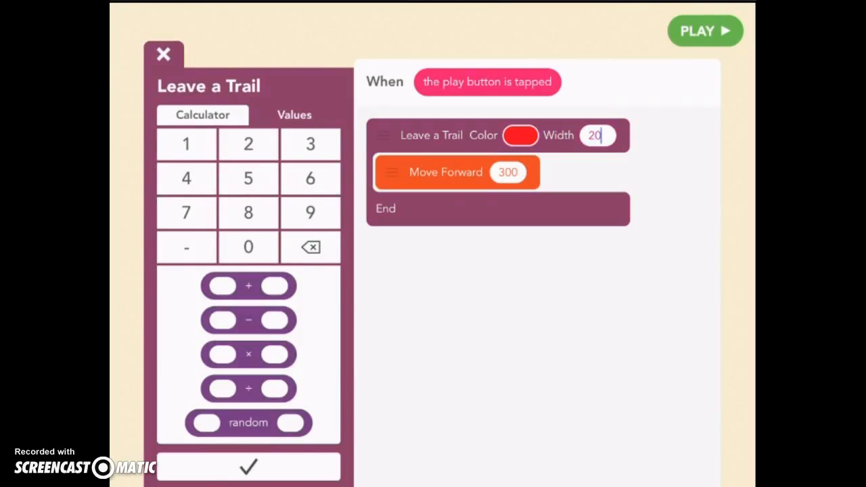
click(248, 468)
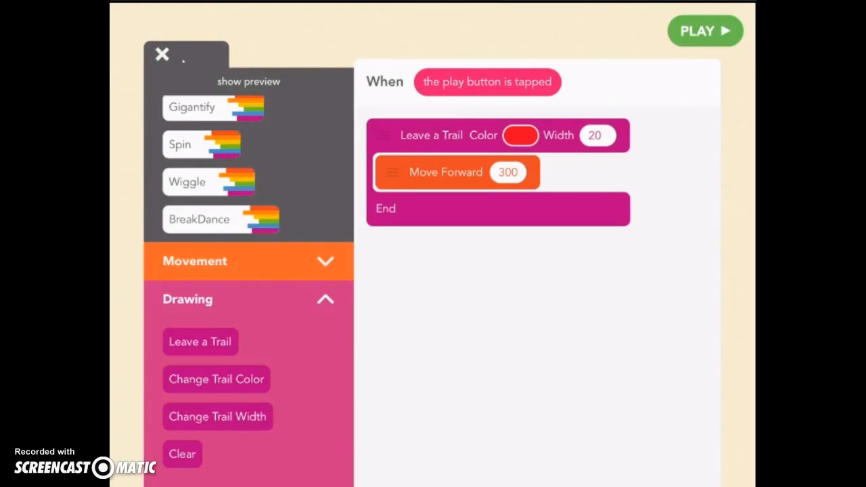
click(703, 32)
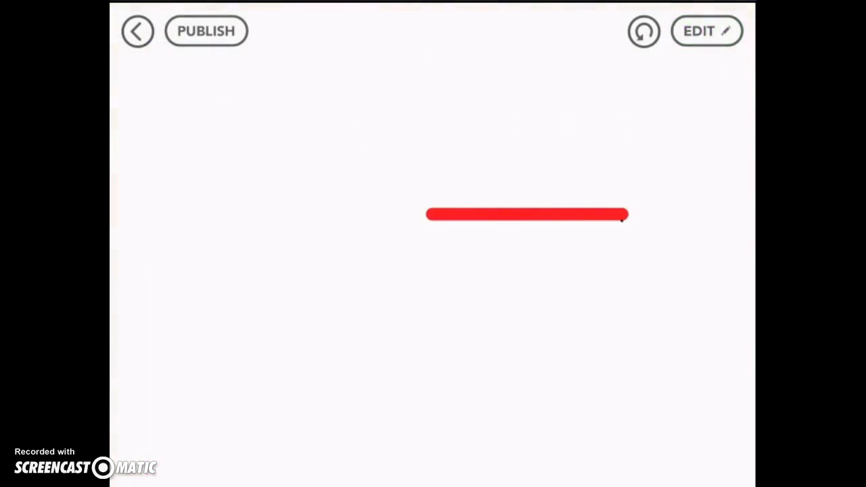
click(704, 31)
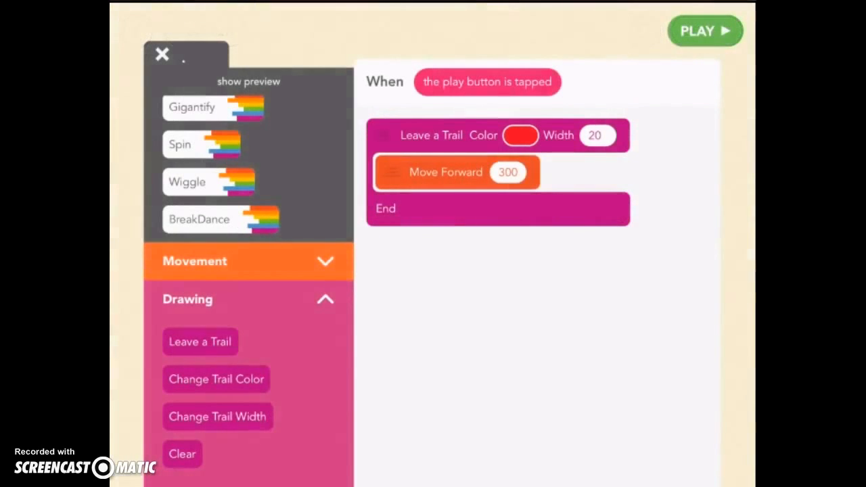
- Switch the Leave a Trail colour from red to 'random color'
click(519, 136)
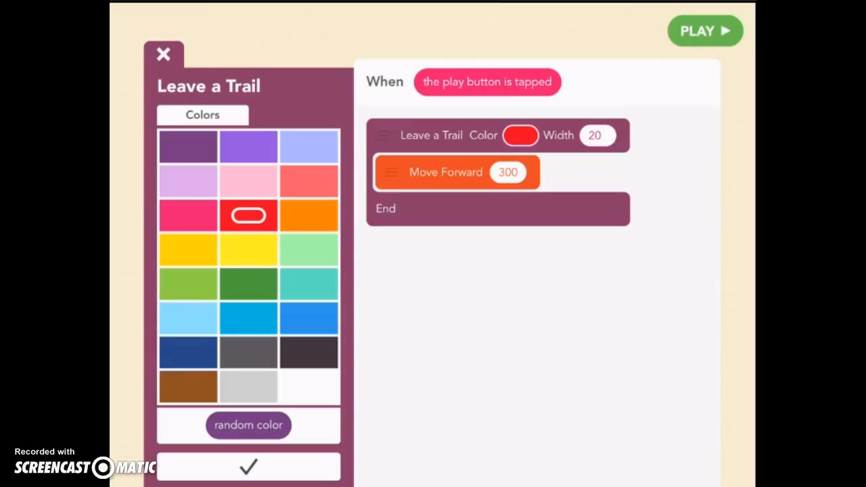
click(248, 425)
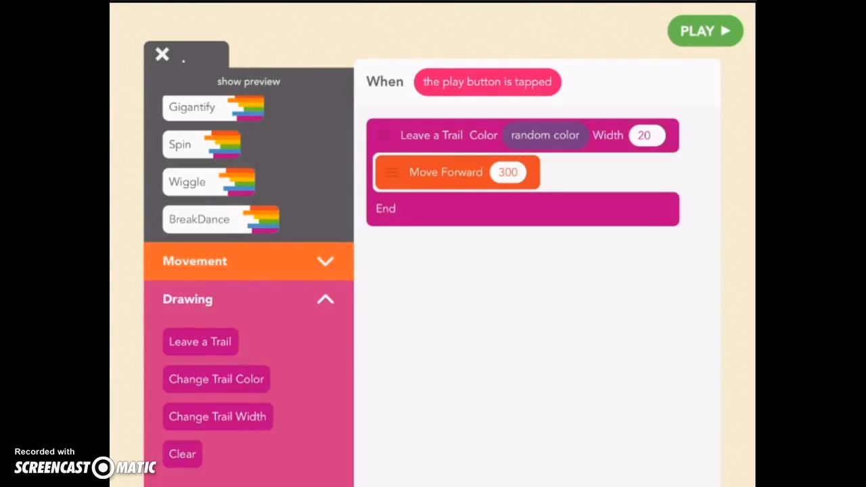
- Run the project to draw the thick trail in a random colour
click(707, 31)
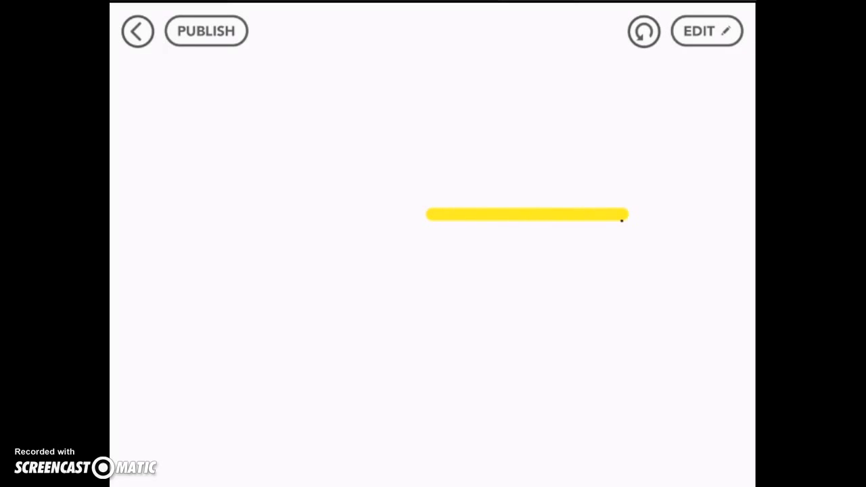
click(706, 33)
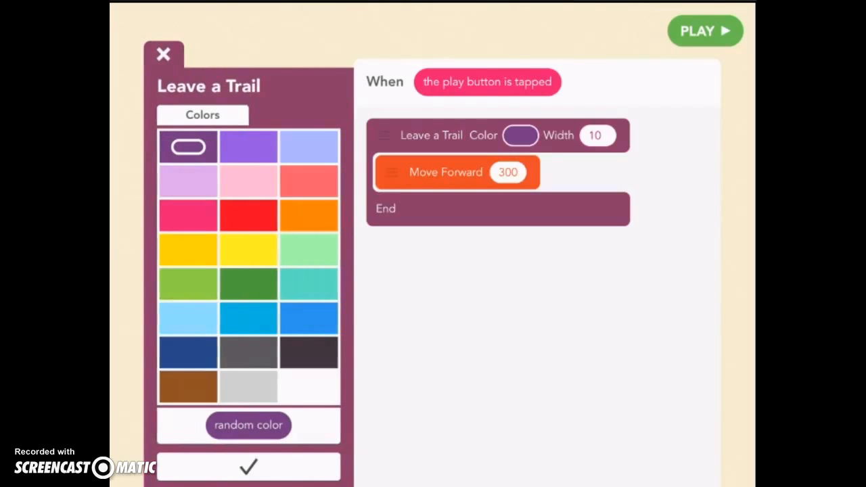
- Set Move Forward to 200, make the trail blue, test-run, and close the rule editor
click(509, 171)
text(200)
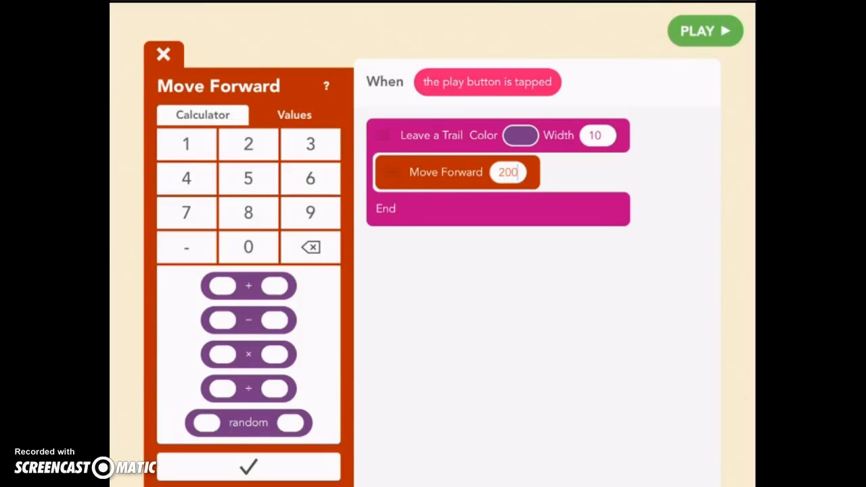
click(520, 135)
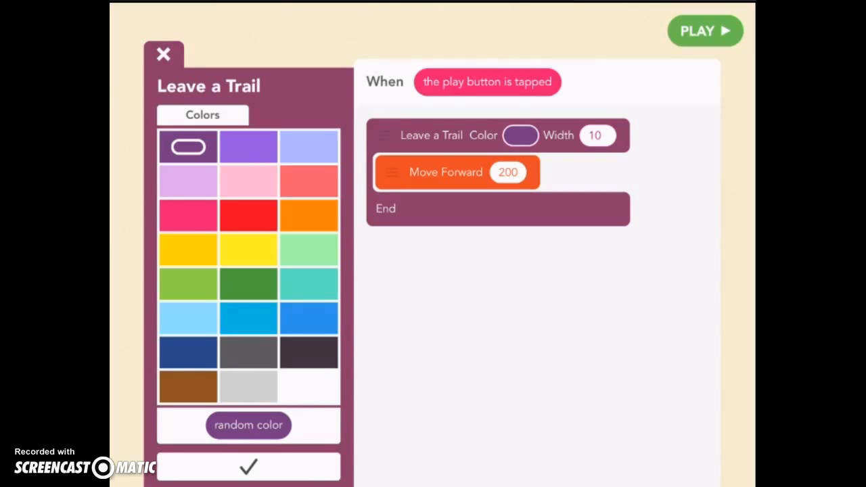
click(310, 318)
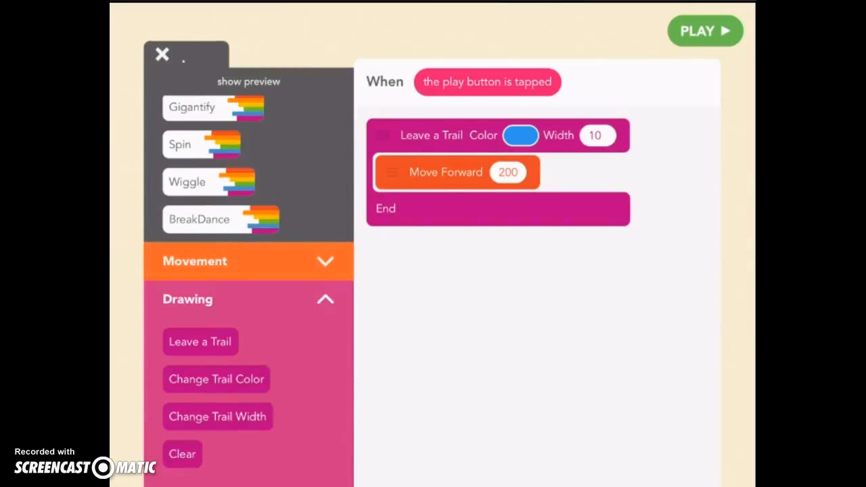
click(706, 31)
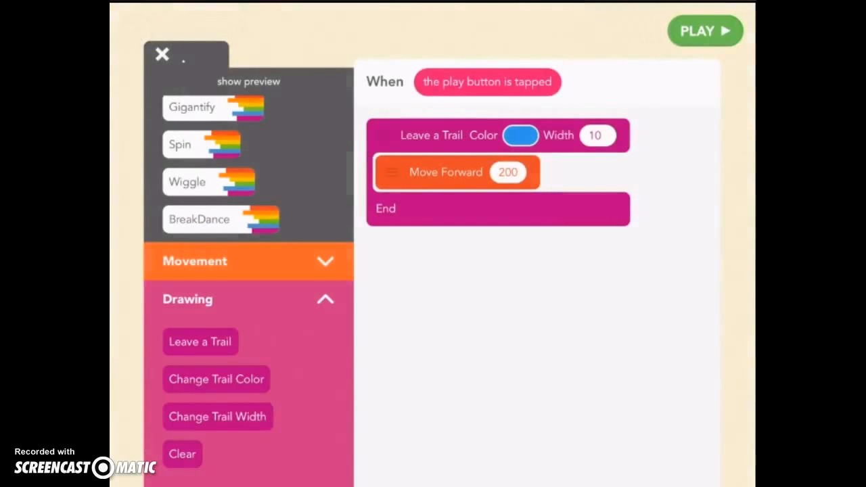
click(161, 55)
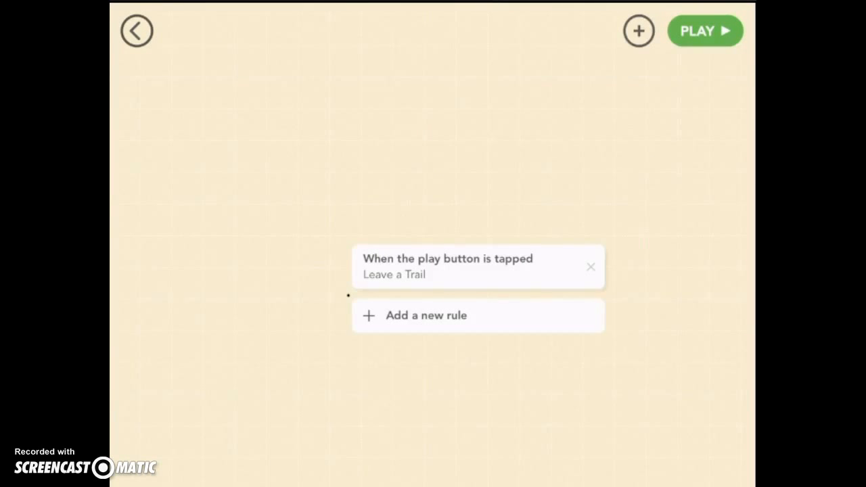
- Select the text object on the stage and reopen its play-tapped rule
click(590, 267)
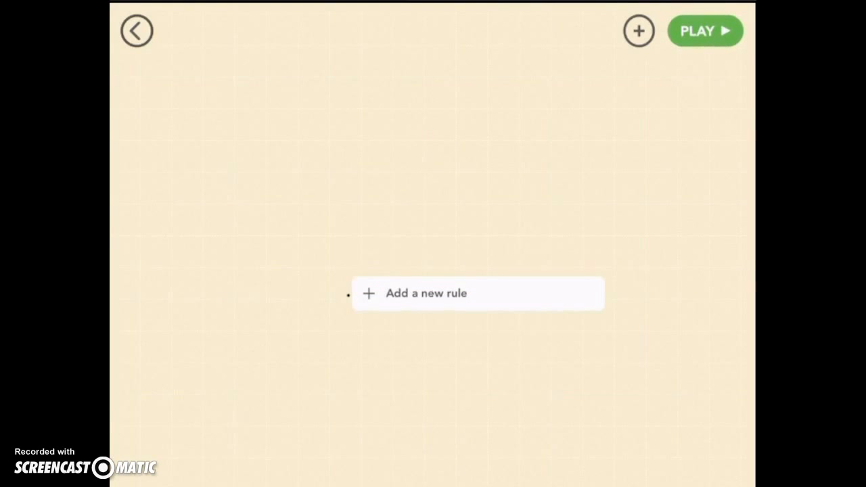
click(426, 294)
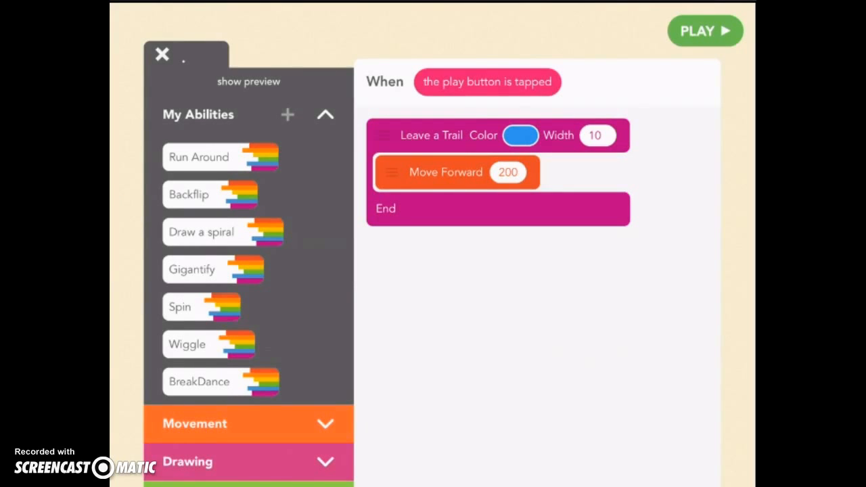
- Add a Turn 90 Degrees block and a second Leave a Trail with Move Forward 300
scroll(down, 3)
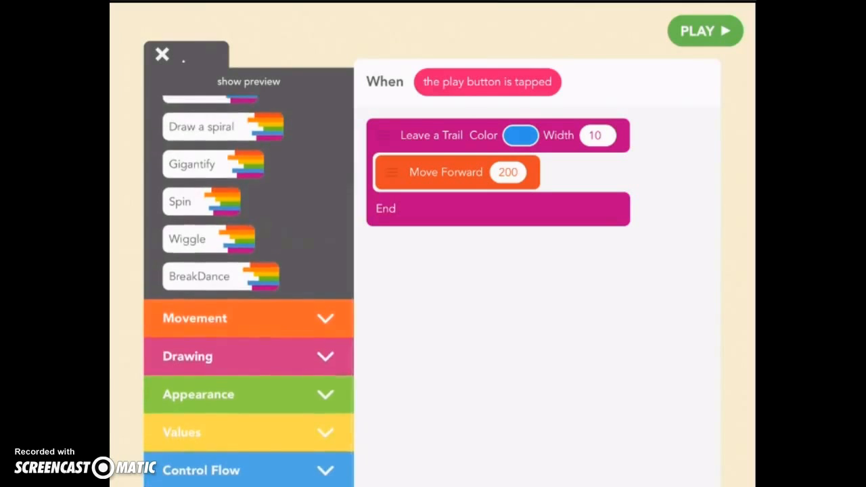
click(194, 318)
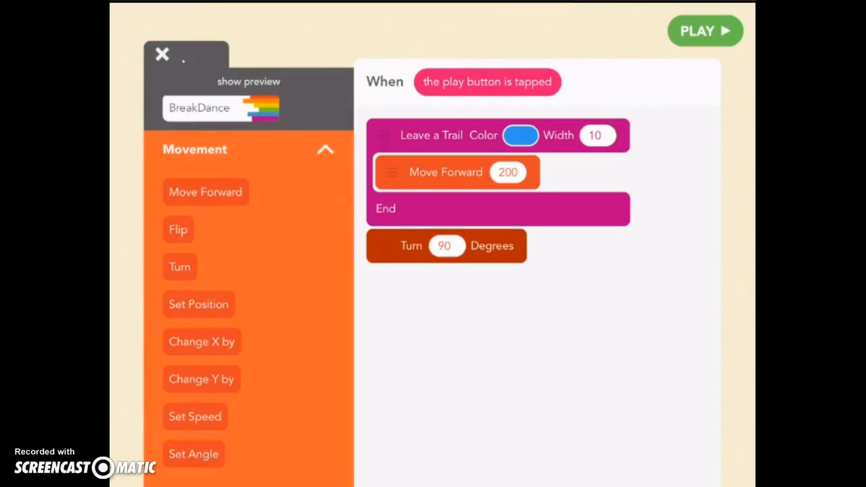
scroll(down, 3)
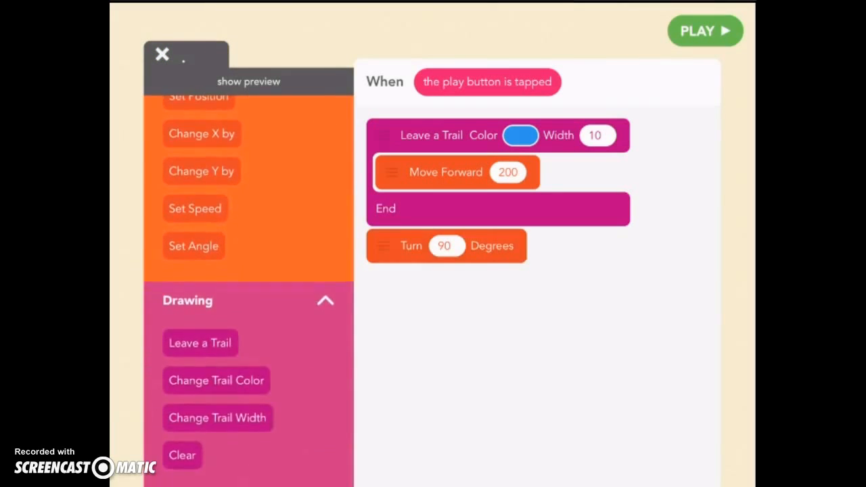
drag(200, 343, 425, 299)
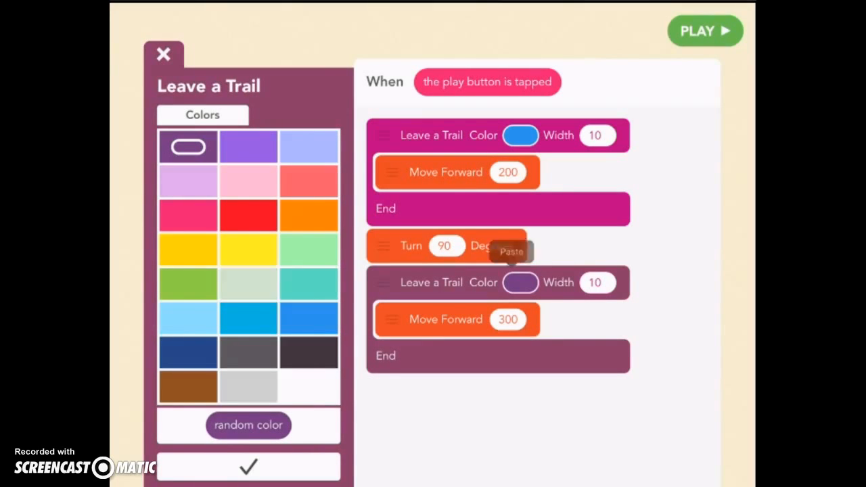
- Colour the second trail green and scroll to the following turn and third trail
click(248, 284)
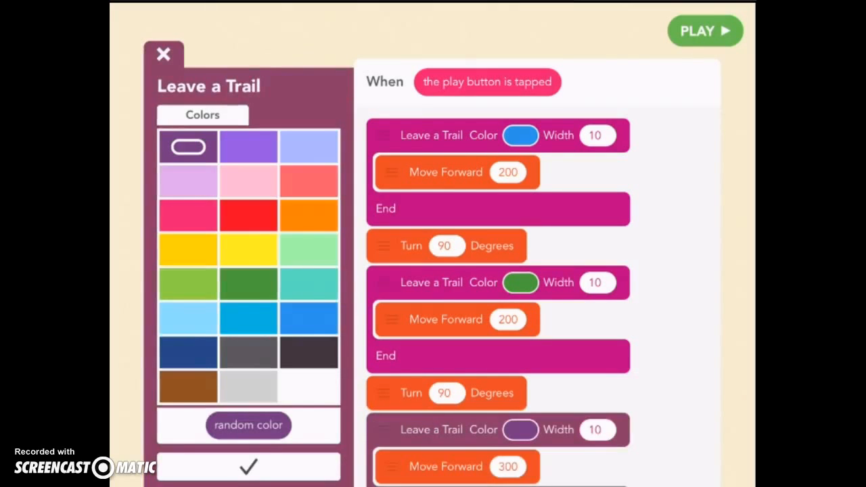
scroll(down, 3)
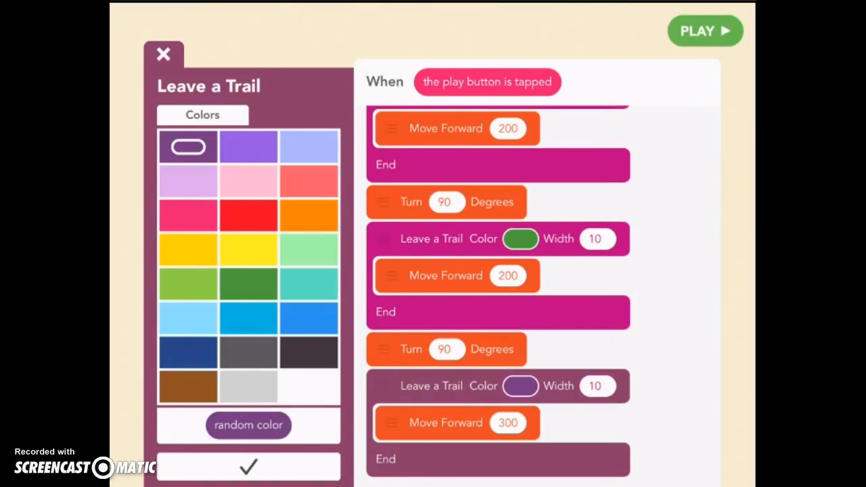
- Make the third trail light purple, add a final green 200 trail, and run the square
click(249, 147)
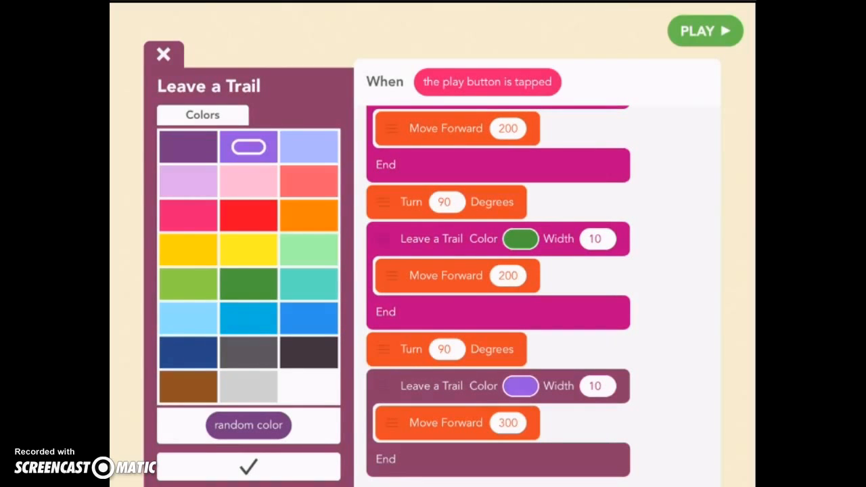
click(507, 423)
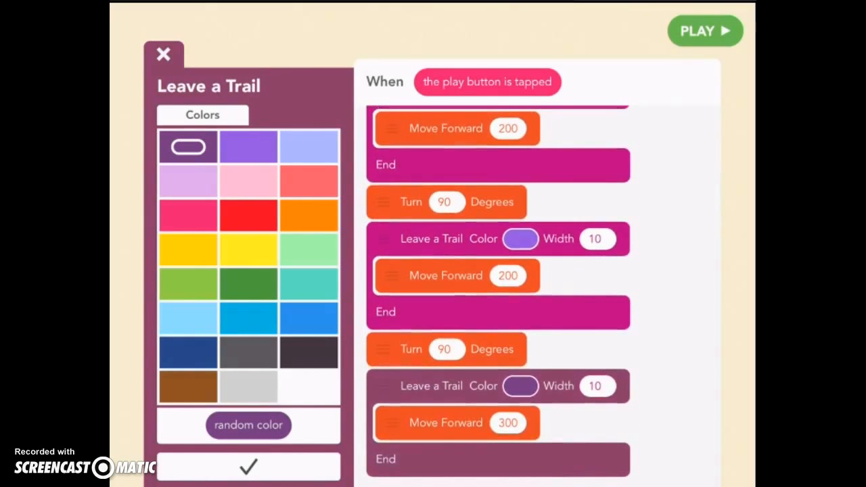
click(248, 284)
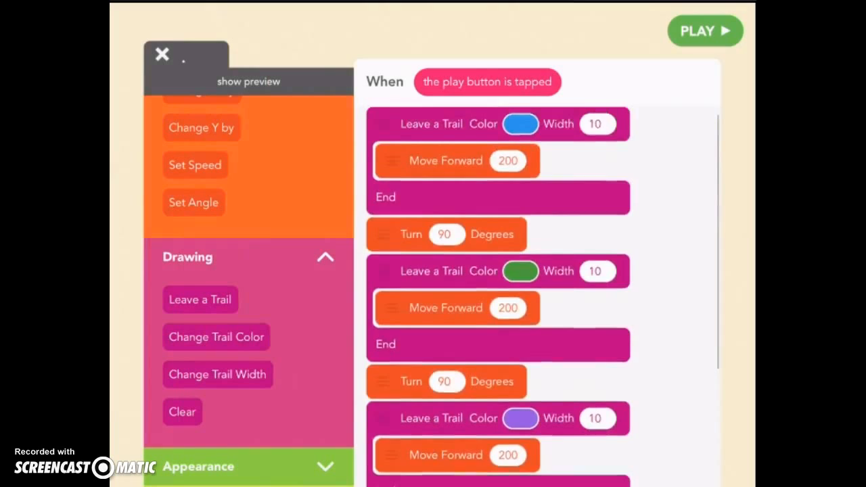
scroll(down, 3)
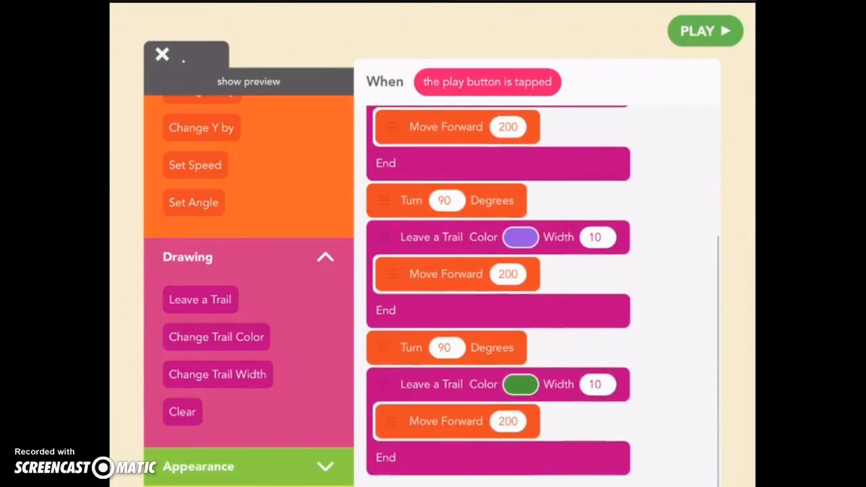
scroll(down, 3)
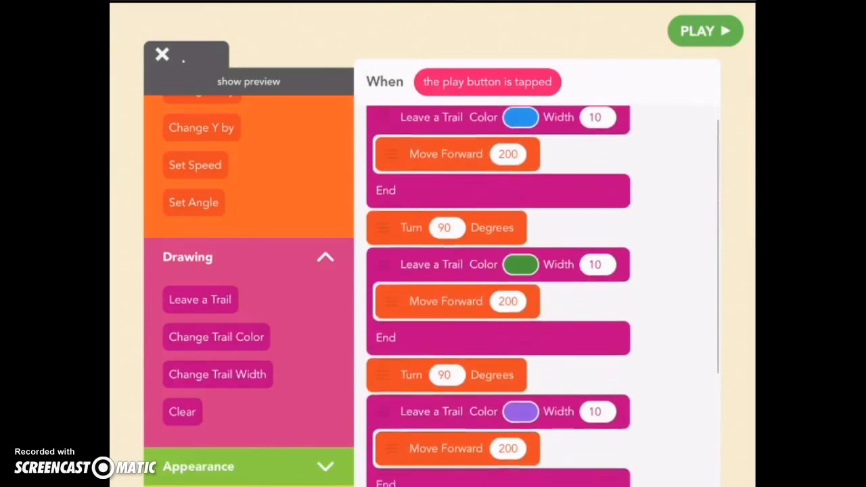
scroll(down, 3)
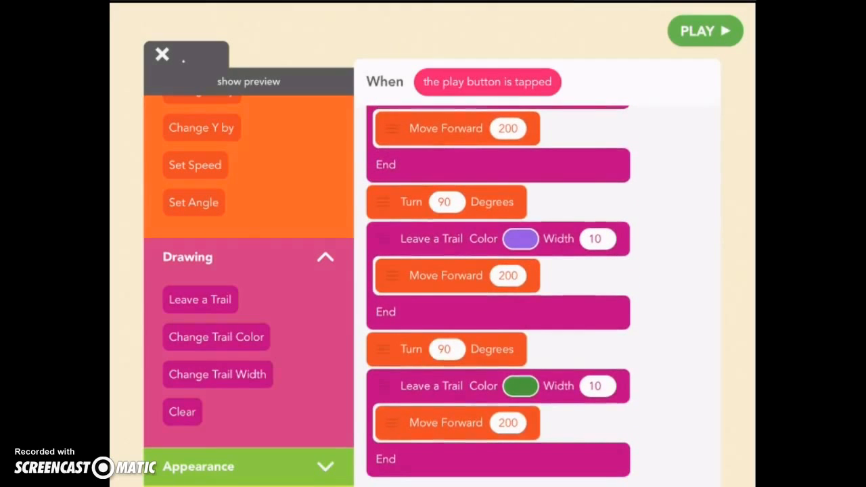
click(706, 31)
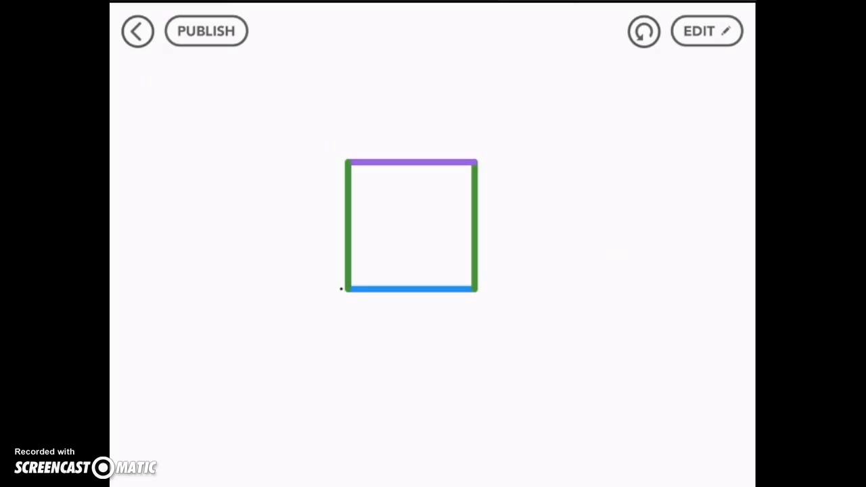
- Leave the running square drawing and return to project editing
click(705, 34)
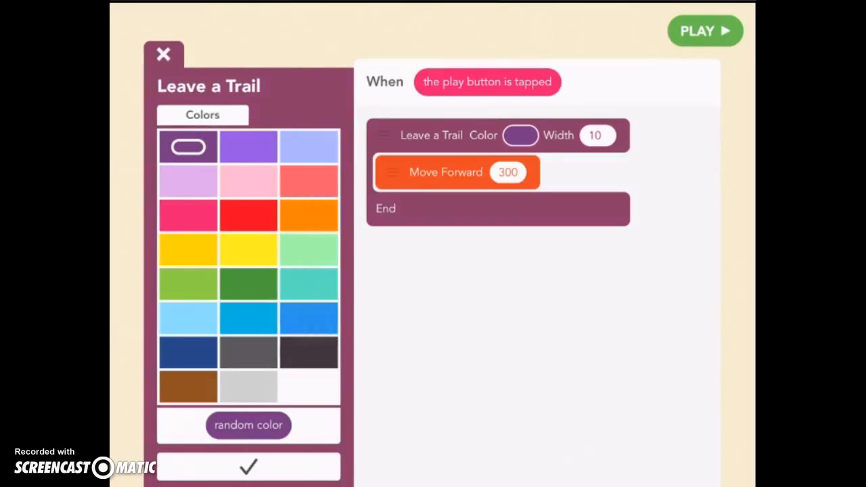
- Make the trail light blue with a width of 800
click(188, 318)
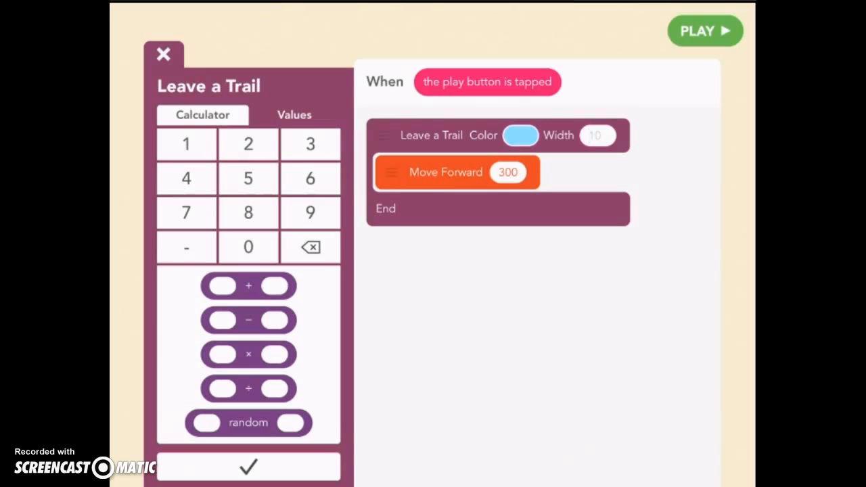
text(800)
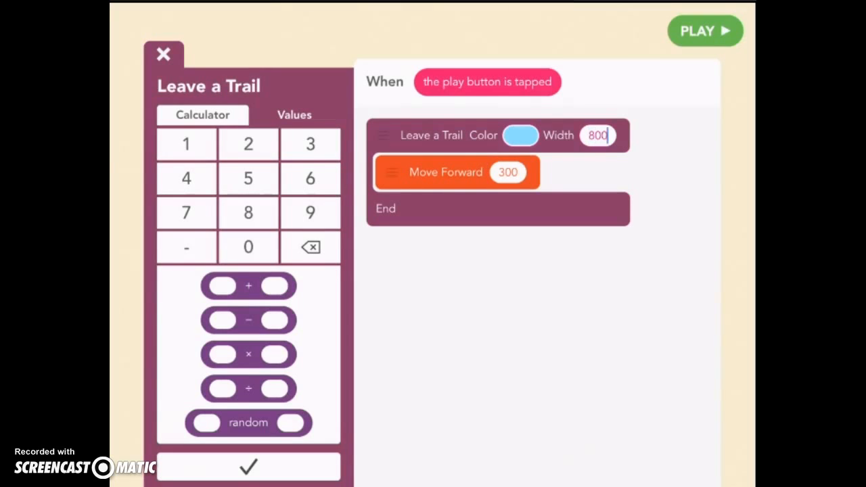
click(510, 172)
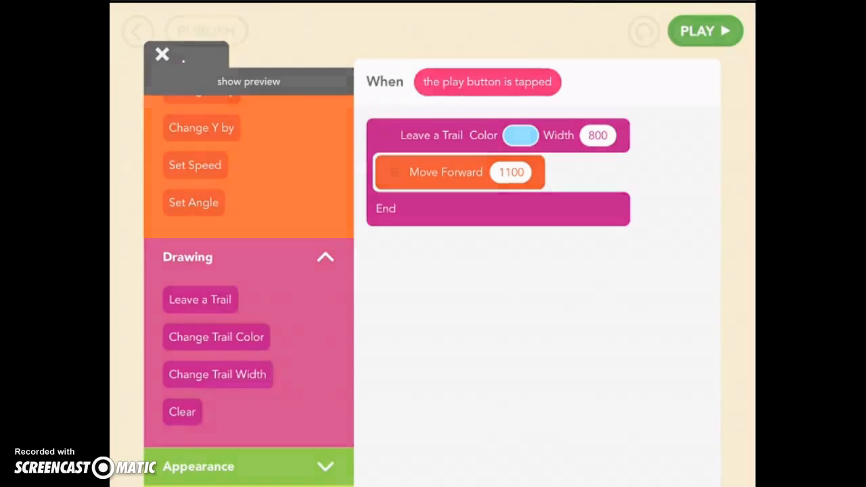
- Close the block editor to show the play-tapped Leave a Trail rule
click(705, 31)
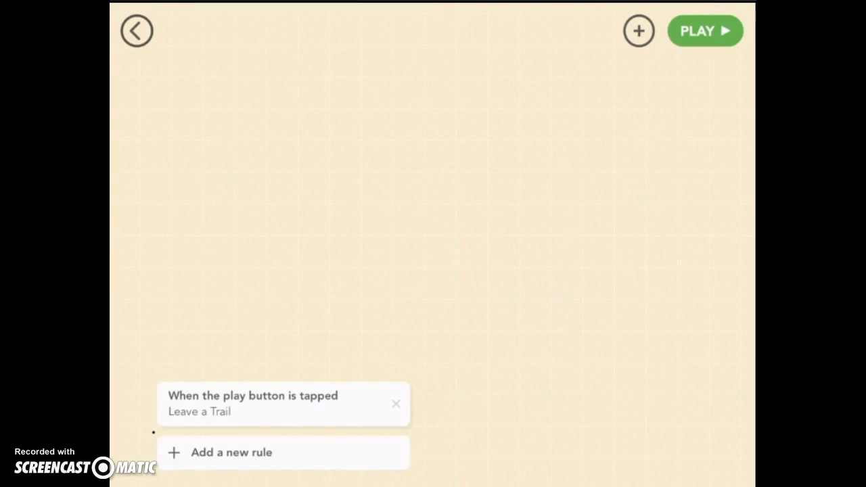
- Play the project, return to editing, then play again to check the sky trail
click(704, 31)
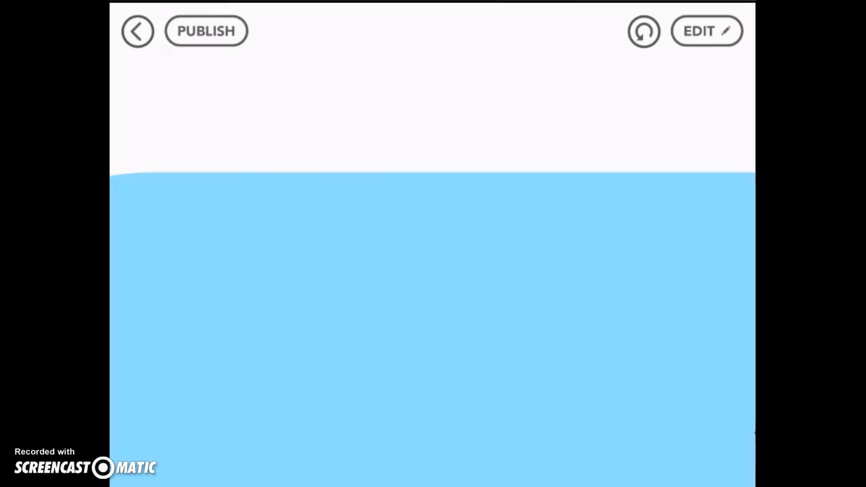
click(705, 32)
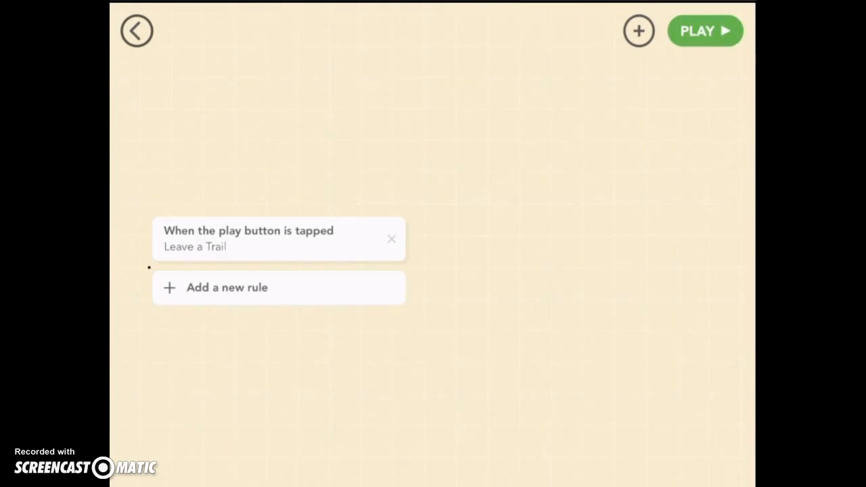
click(704, 31)
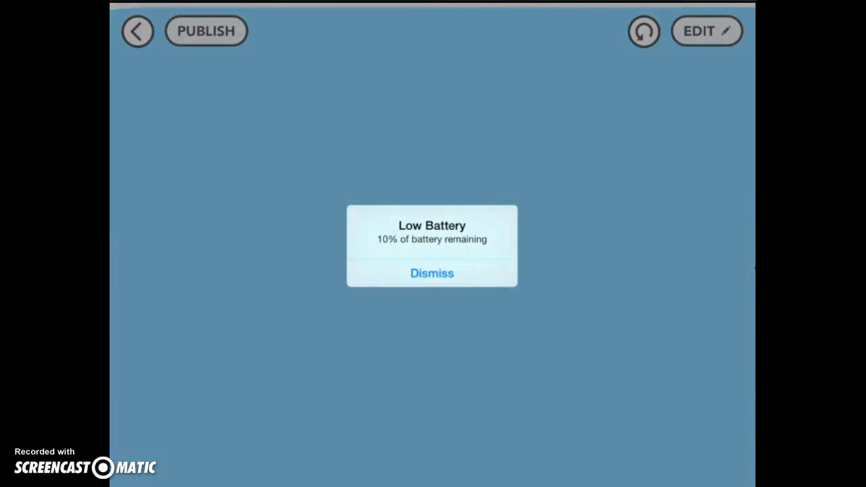
- Dismiss the low battery alert and replay until the light-blue trail fills the stage
click(432, 273)
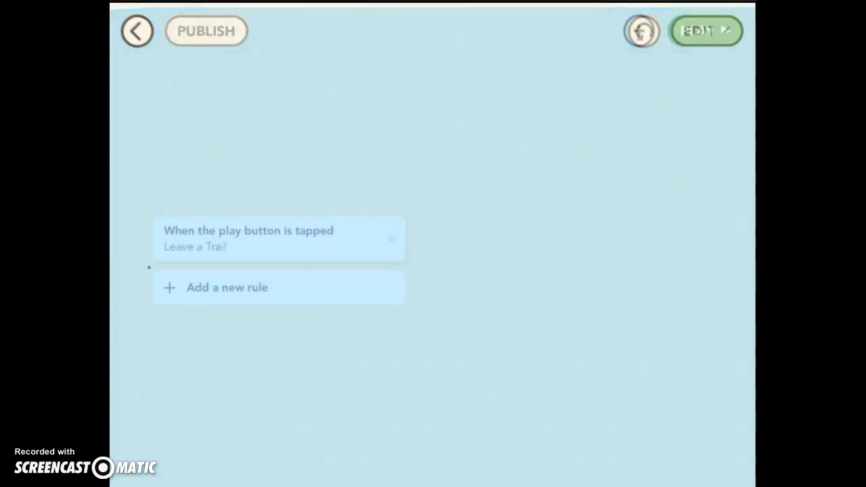
click(707, 31)
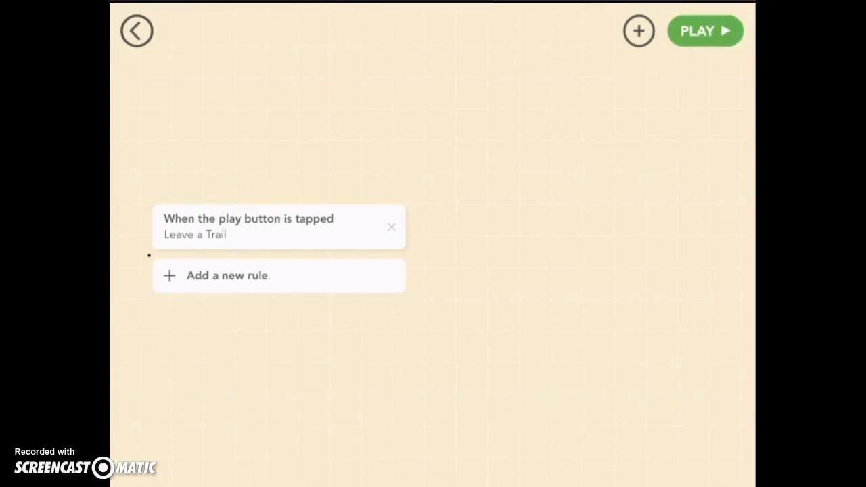
click(702, 31)
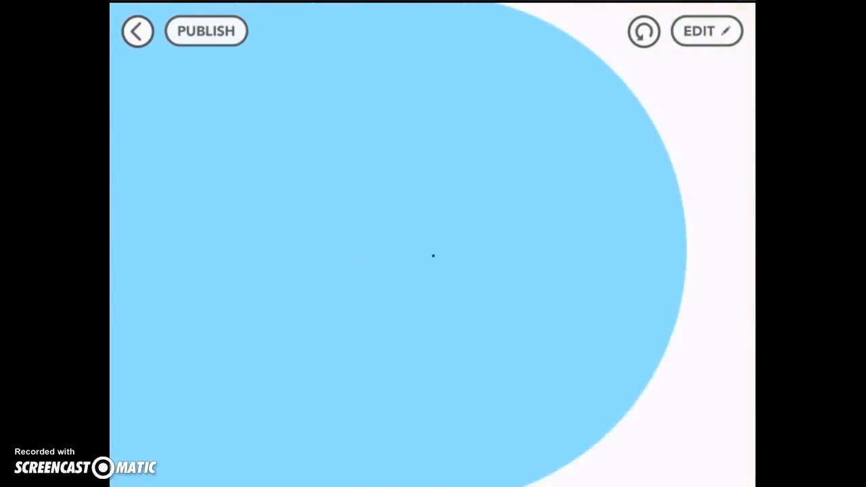